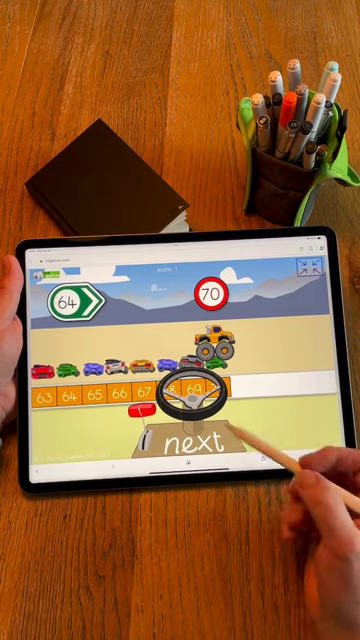
Advance the car one number along the number line toward the 70 sign.
click(186, 435)
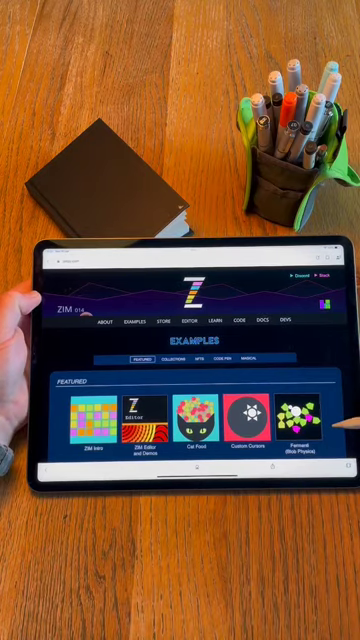
Scroll down the Featured examples list to reach ZIM Bits.
scroll(down, 3)
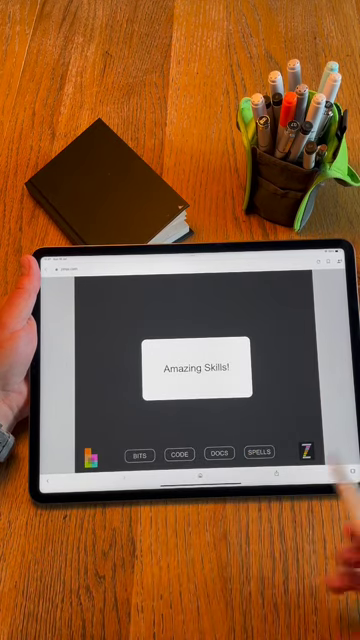
Reveal the Random from Array code and scroll through it.
click(182, 451)
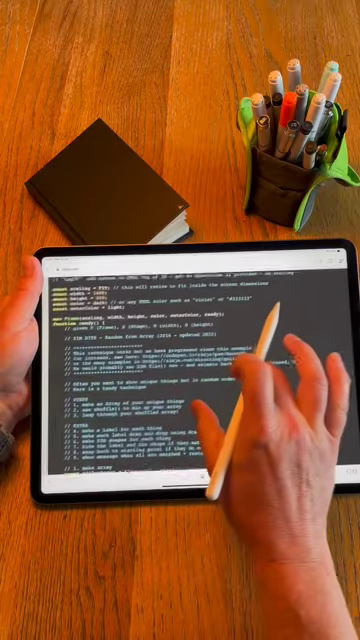
scroll(down, 3)
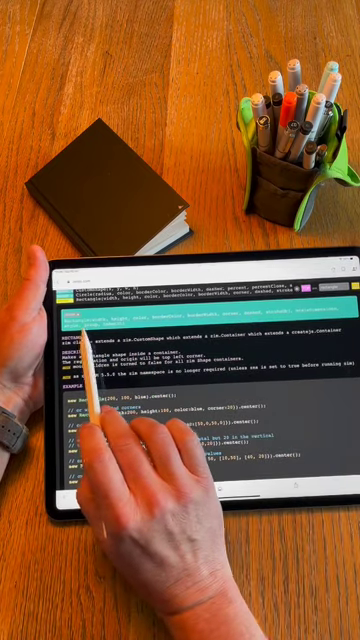
Scroll the Rectangle docs down to the example code and parameters list.
scroll(down, 3)
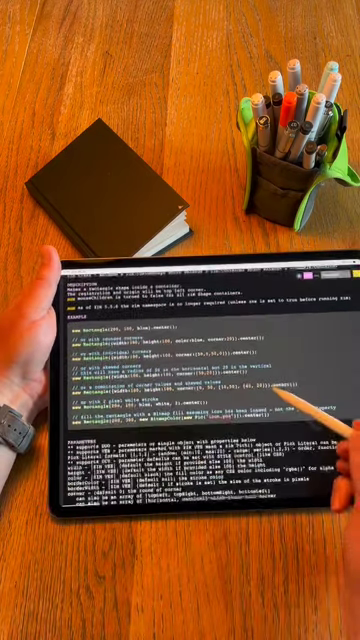